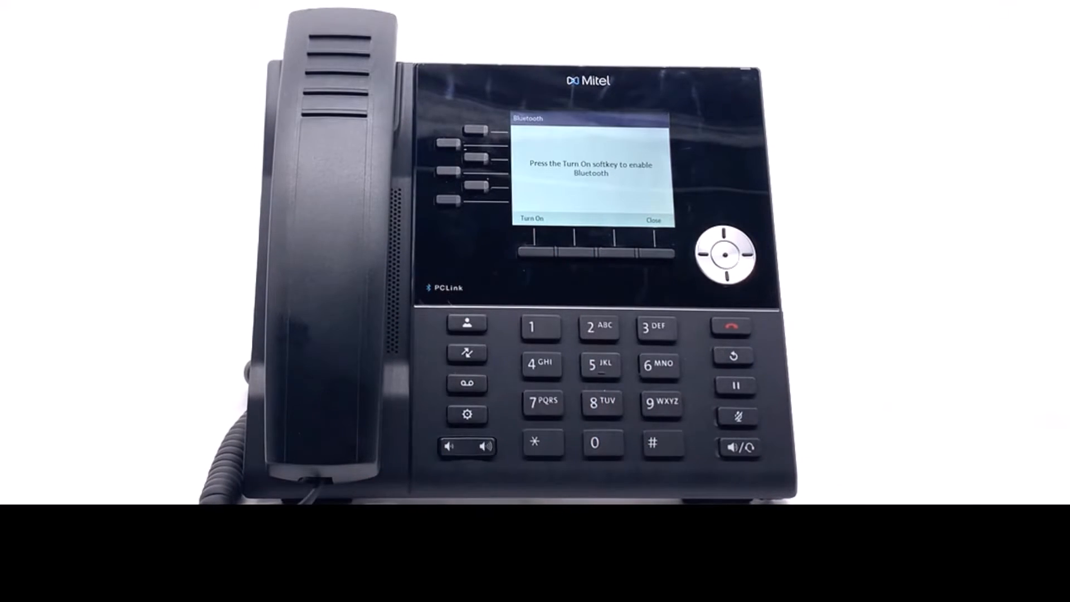
Step: Turn on Bluetooth on the Mitel 6920W phone from its Bluetooth screen
click(528, 250)
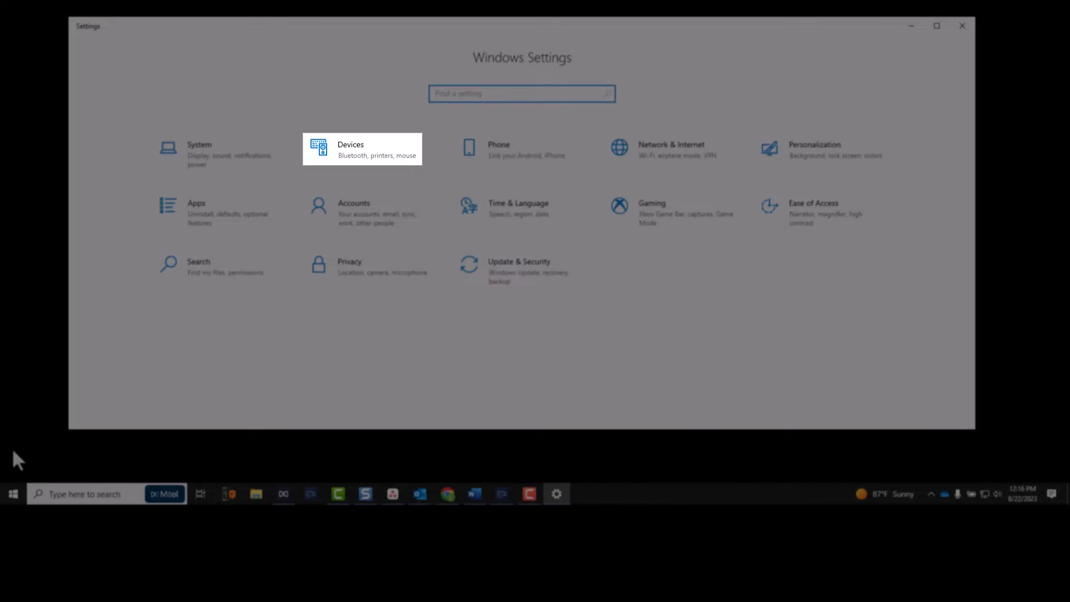
Step: In Devices settings, start adding a new Bluetooth device
click(362, 149)
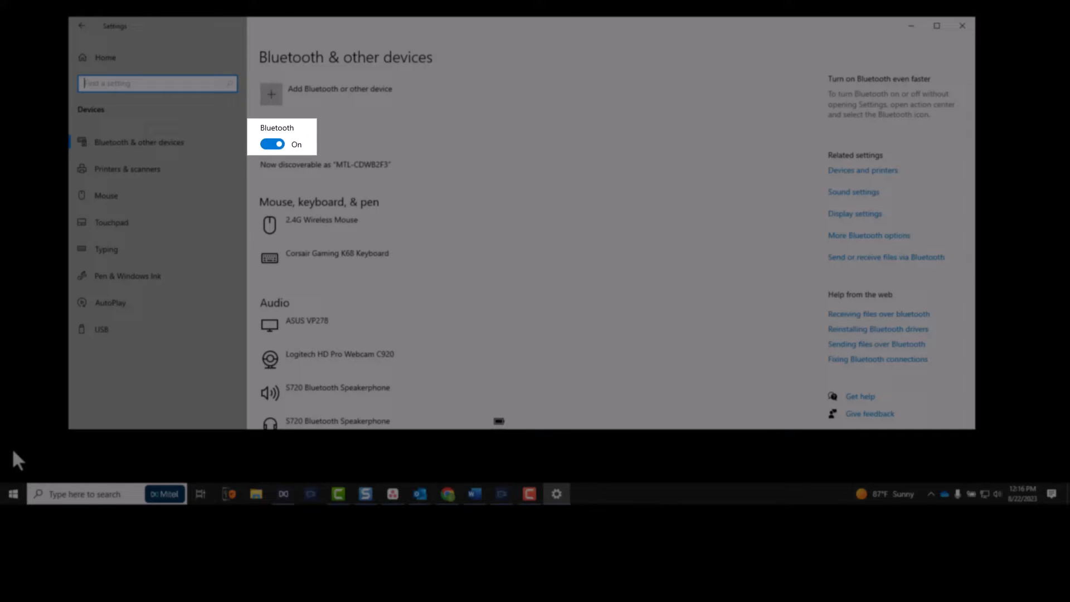
mouse_move(341, 155)
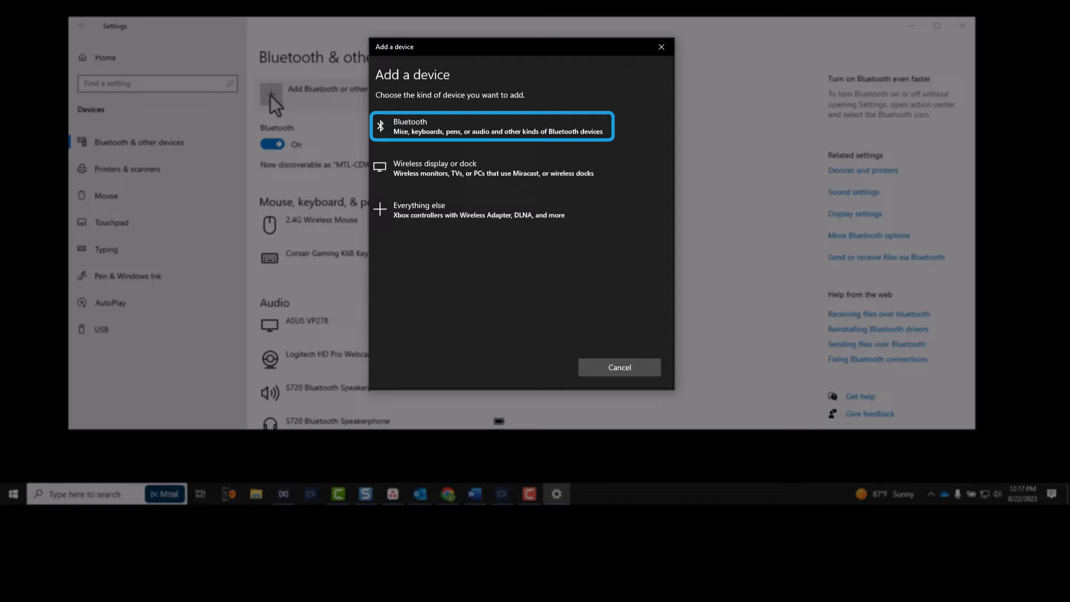
mouse_move(325, 132)
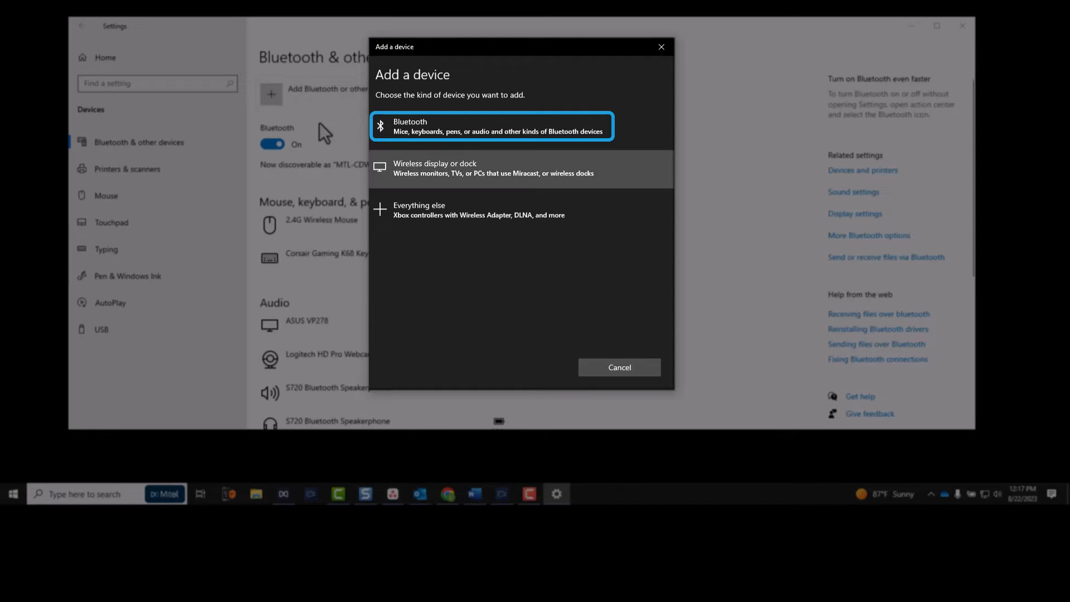
click(489, 126)
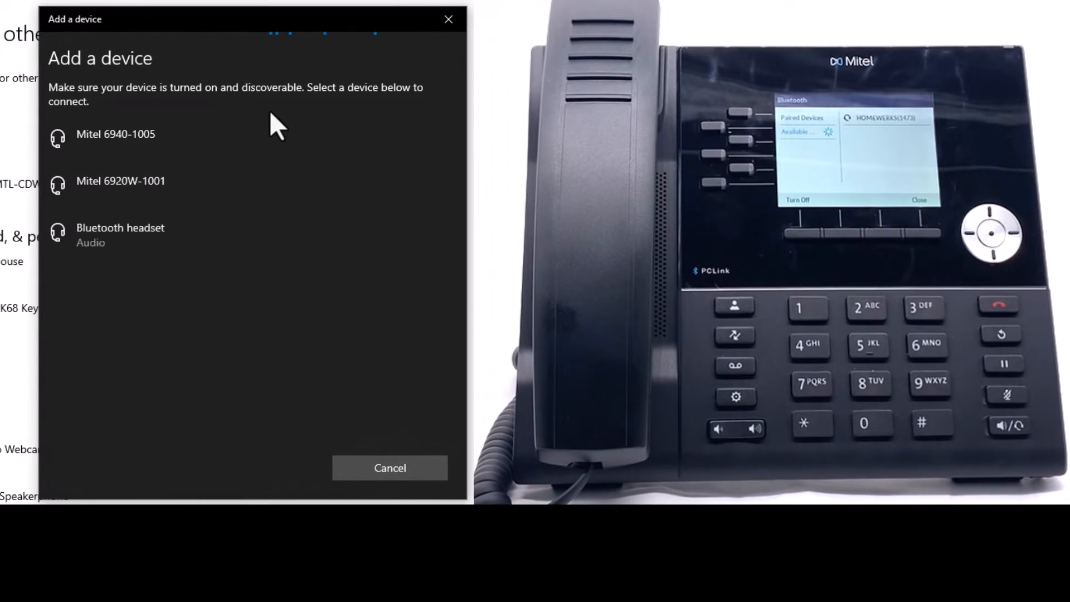
Step: Pair Mitel 6920W-1001 with the PC, confirming matching code 764887
click(115, 134)
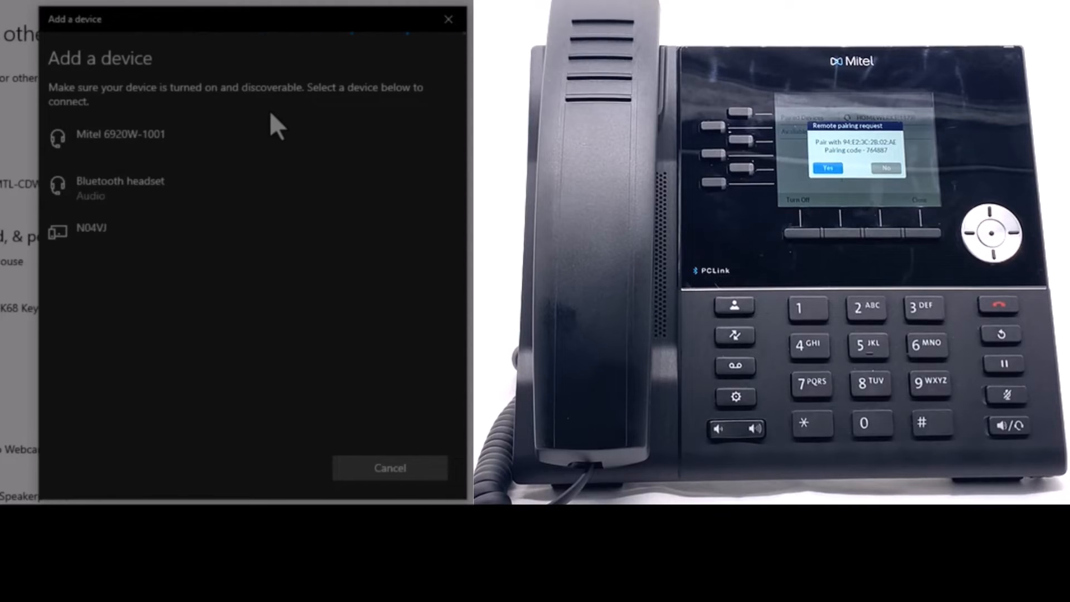
click(121, 134)
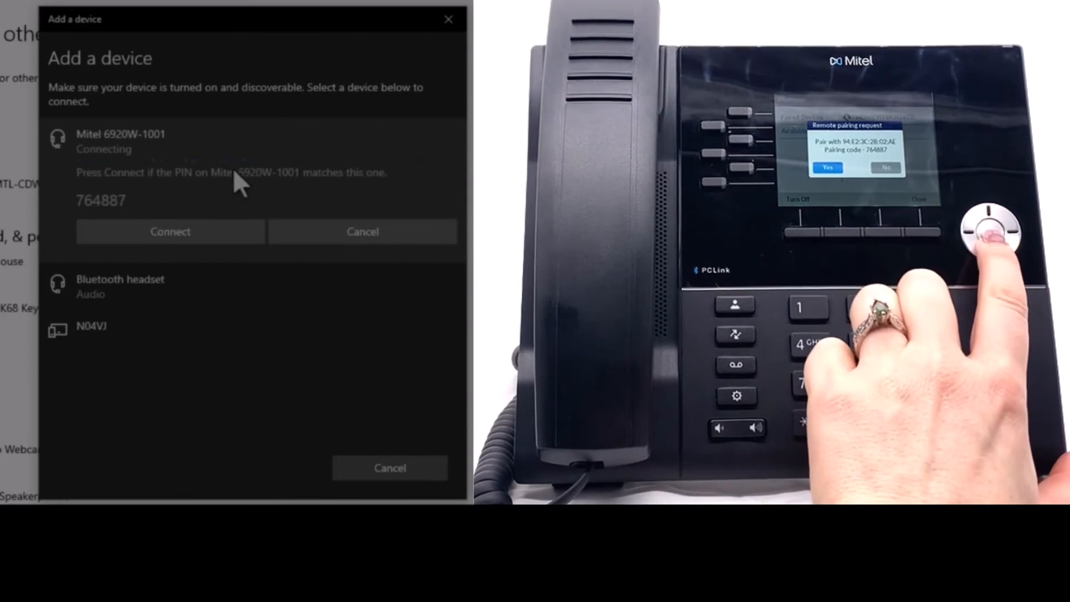
click(170, 230)
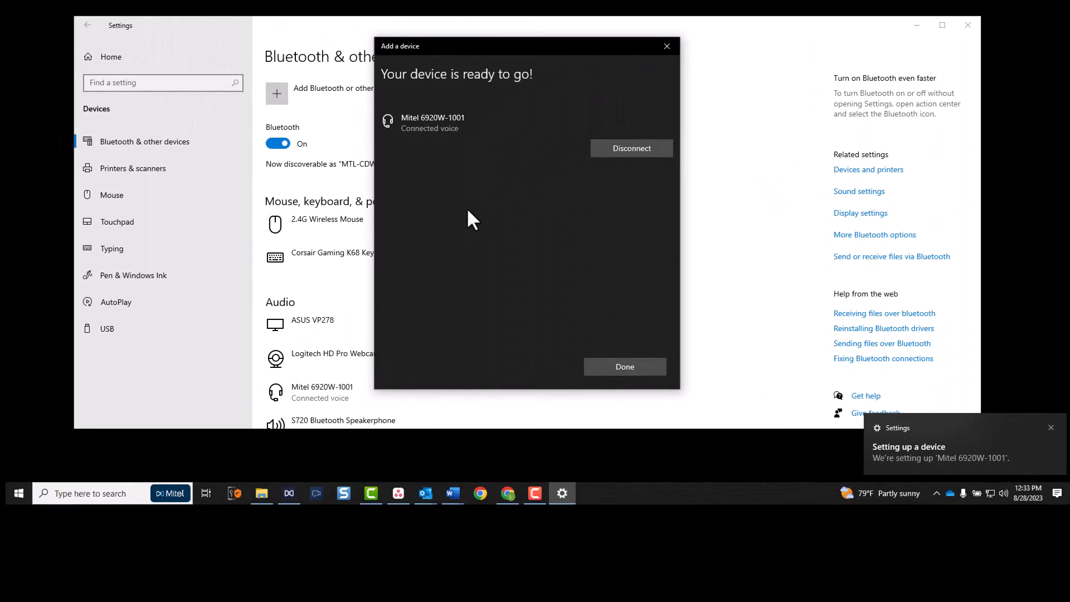
Step: Close the add-device wizard with Done once the phone is ready
click(1050, 428)
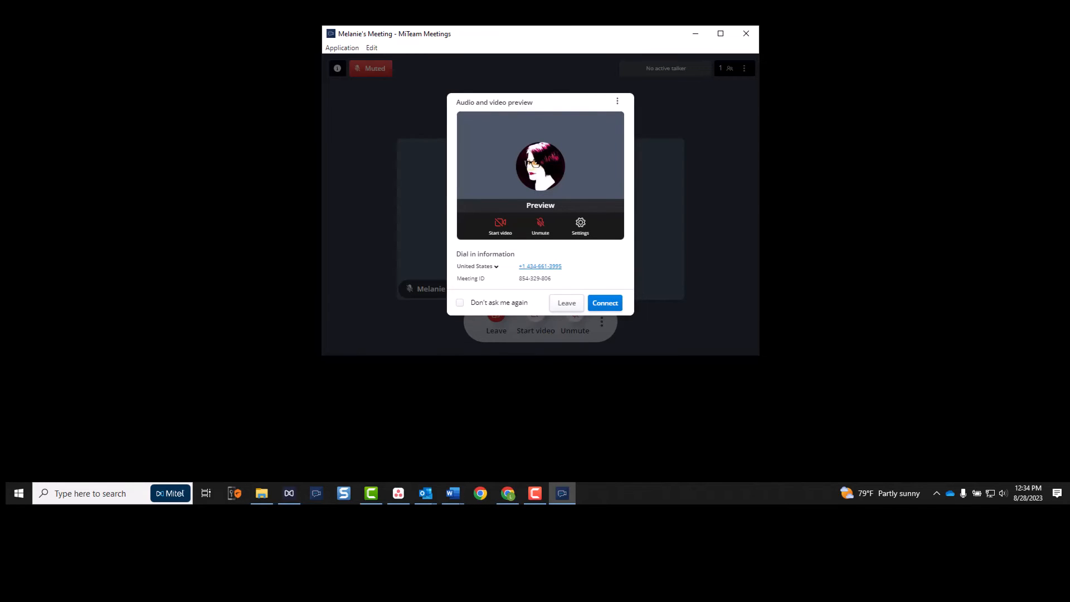
mouse_move(617, 258)
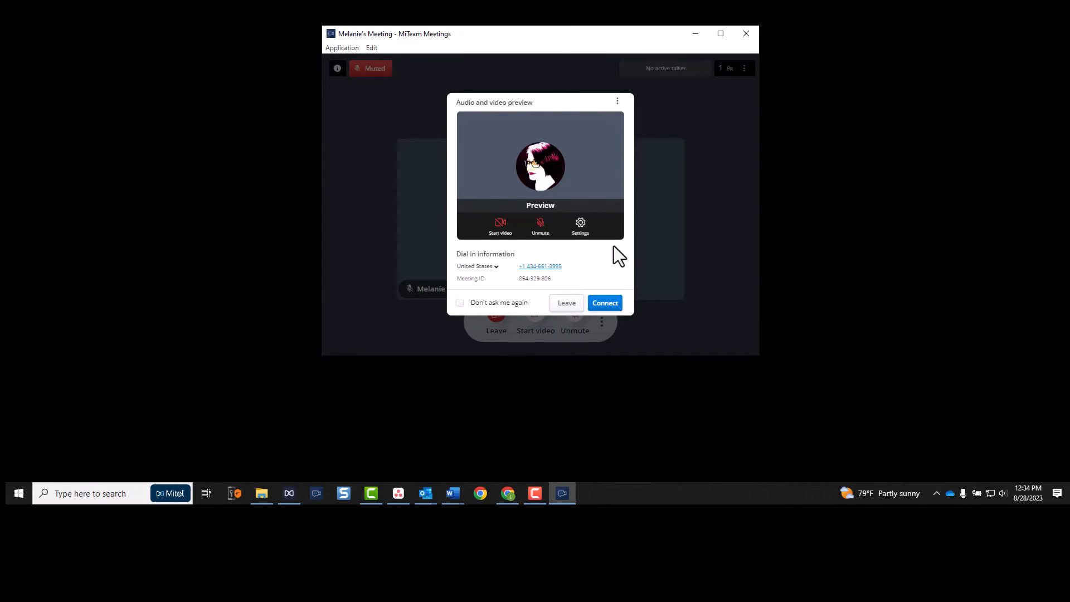
Step: Set microphone and speaker to Headset (Mitel 6920W-1001 Hands-Free AG Audio), then join
click(580, 225)
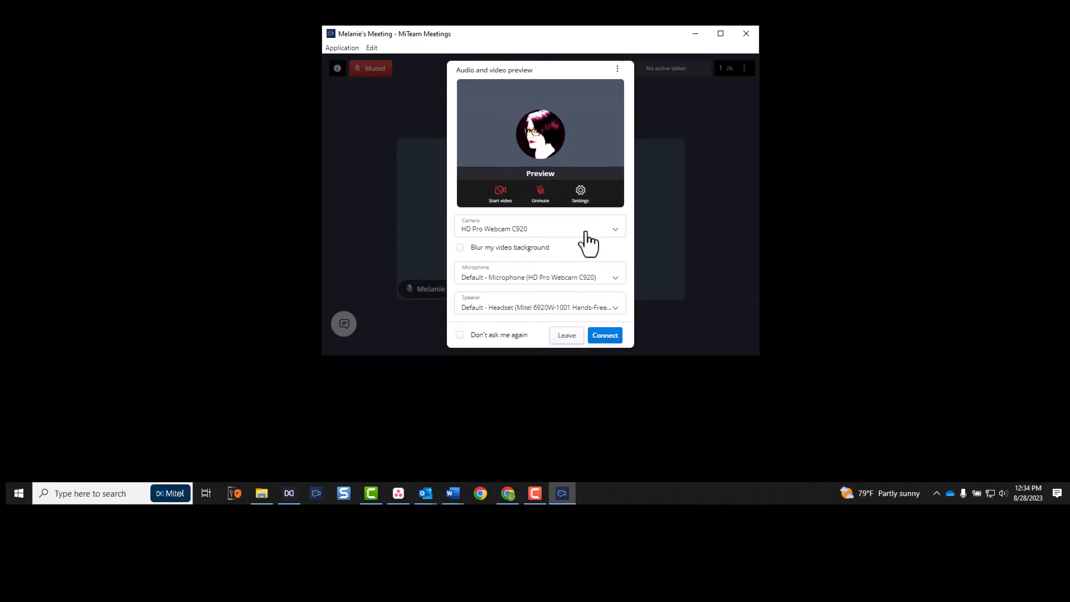
mouse_move(612, 282)
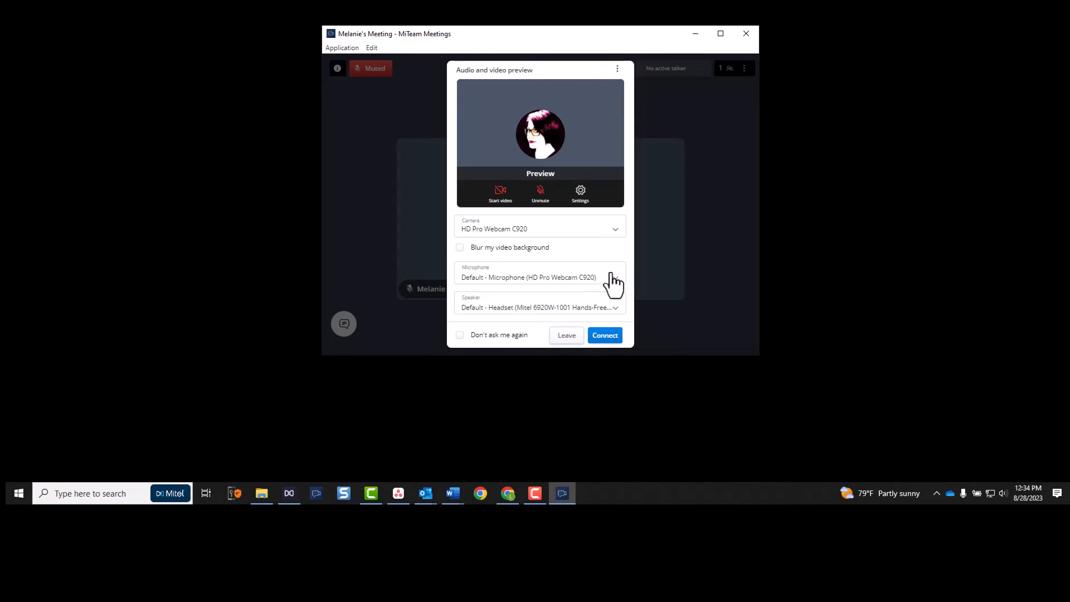
click(539, 277)
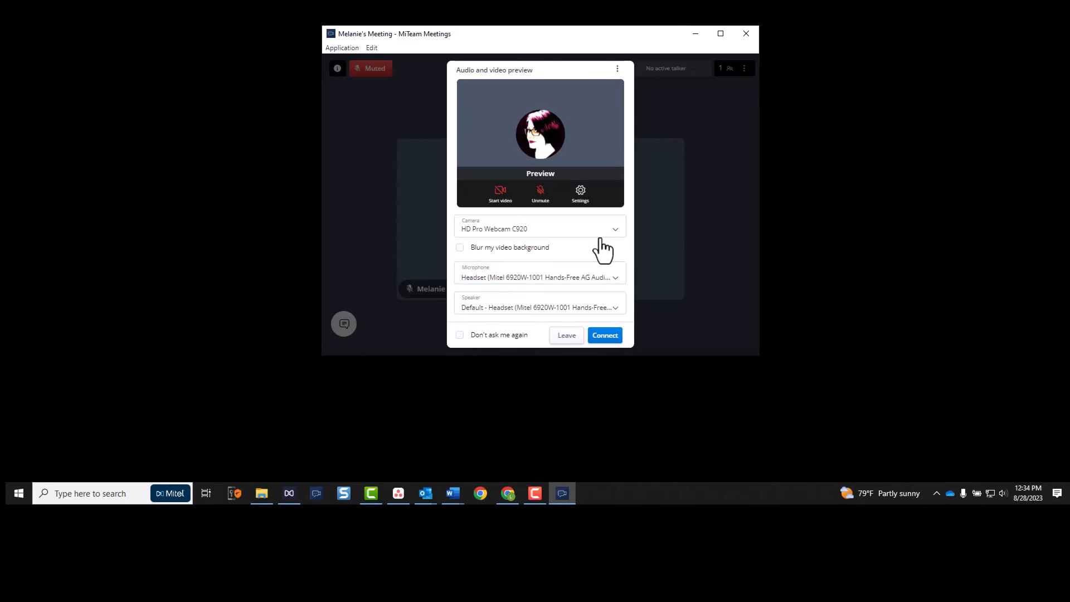
click(538, 306)
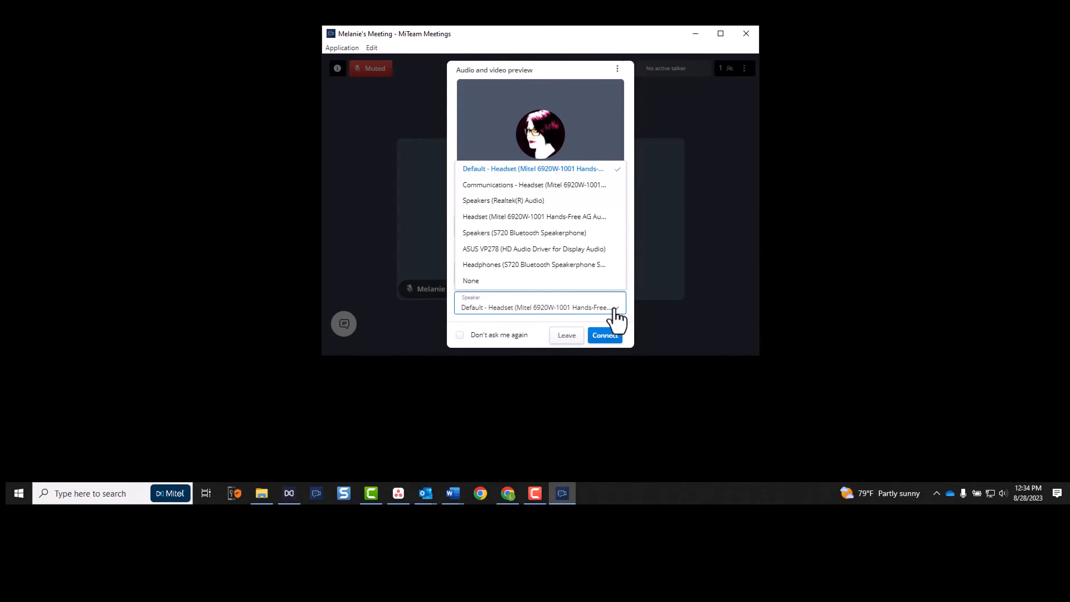
click(533, 216)
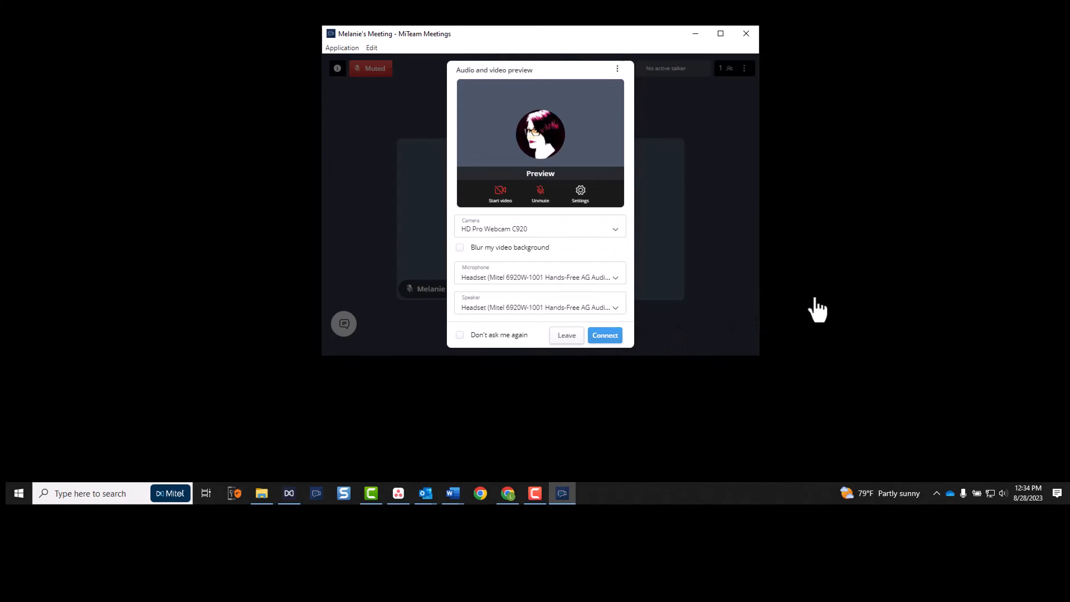
click(603, 335)
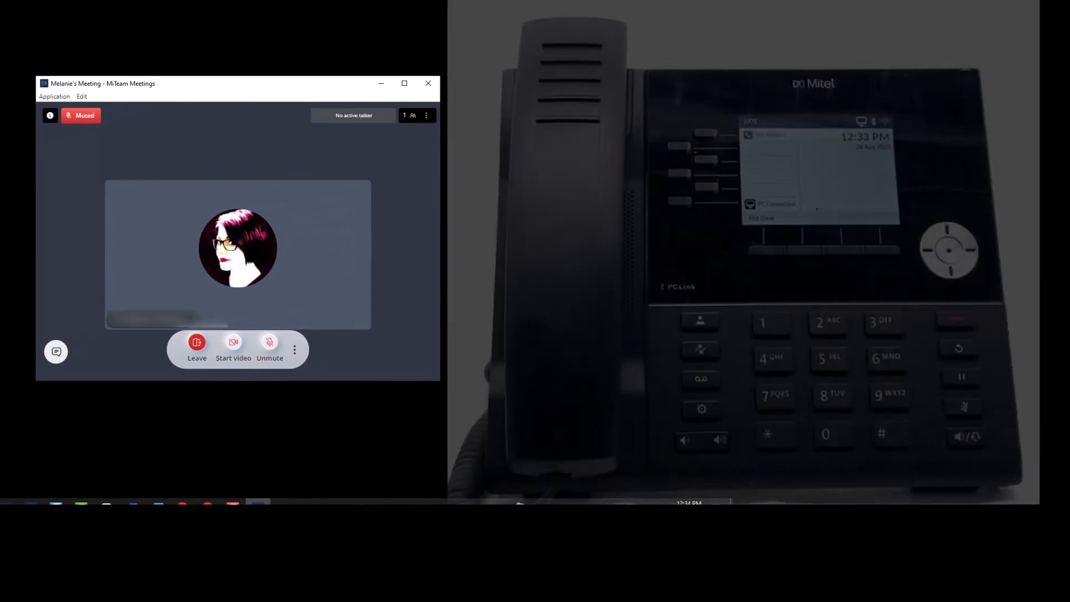